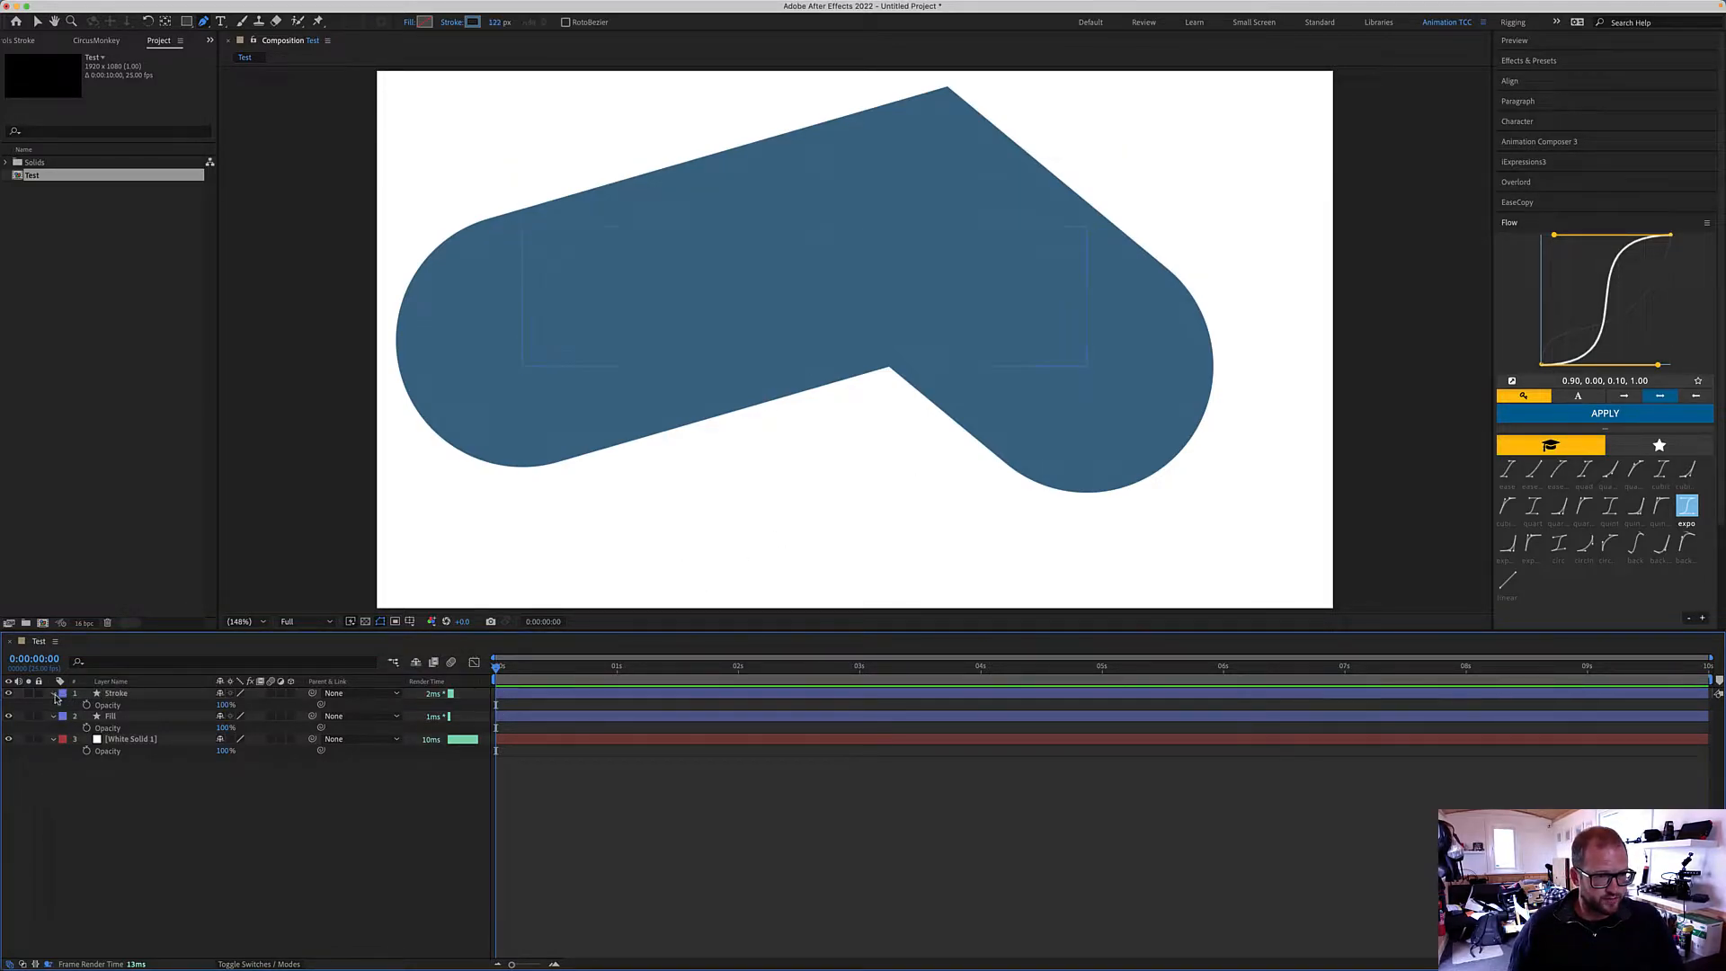
Expand the Stroke layer's contents and bring up the Add shape-operation menu.
left_click(52, 694)
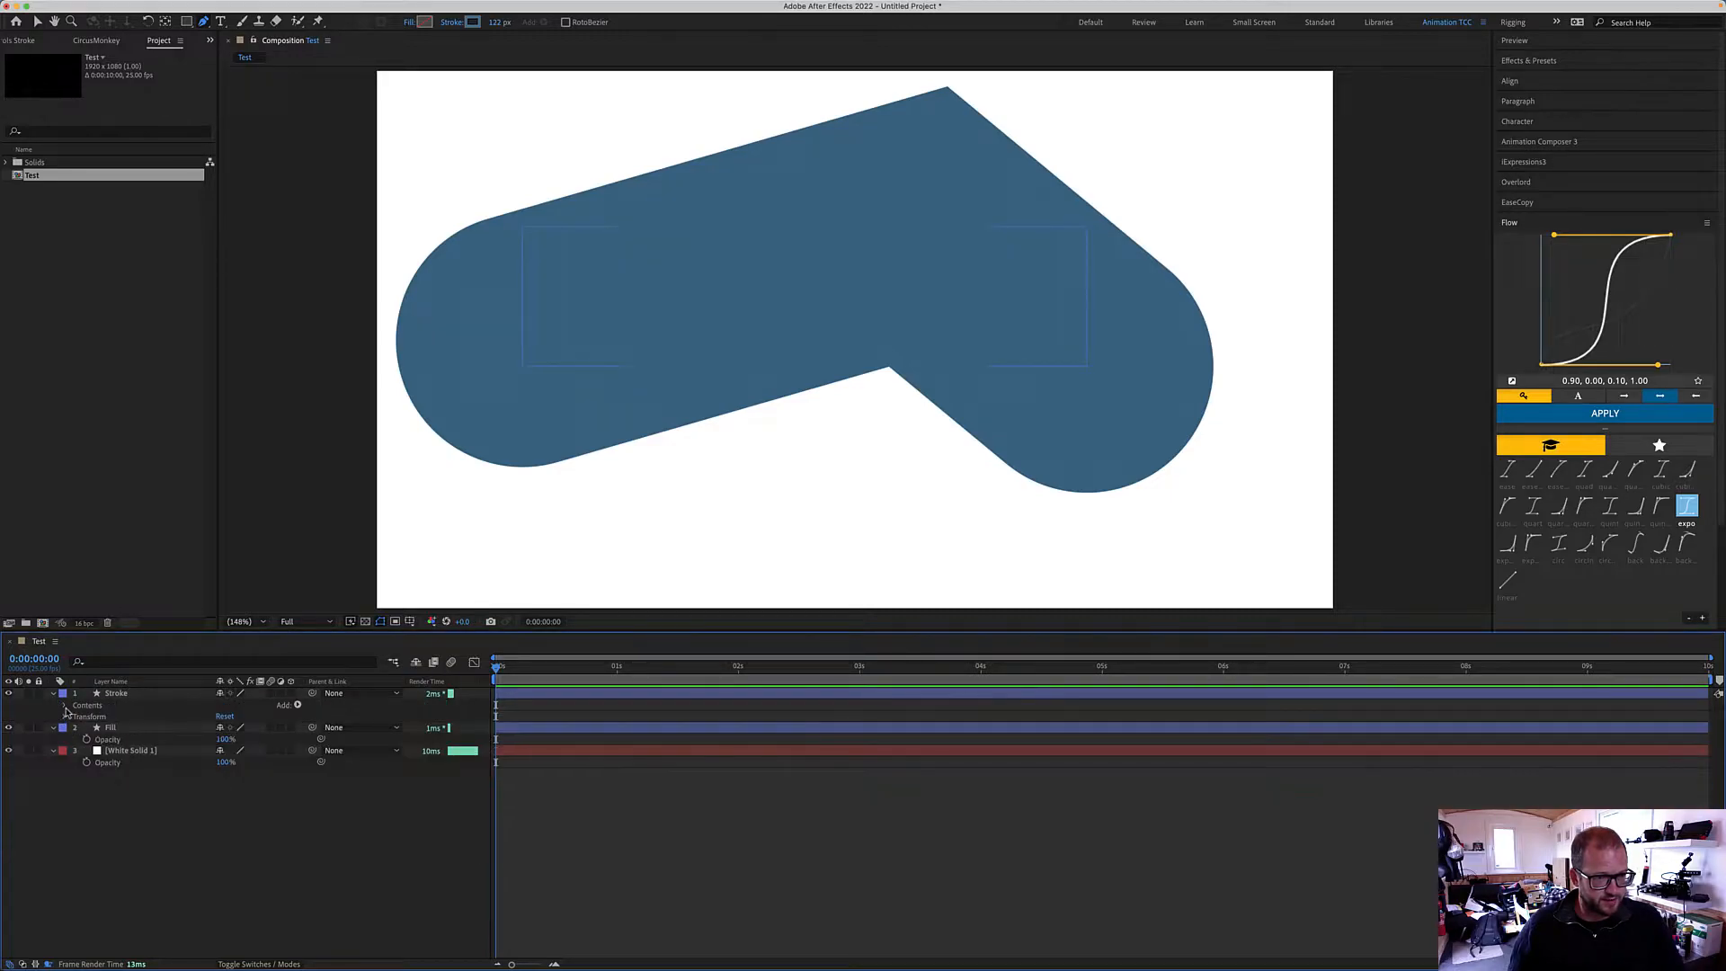
left_click(295, 704)
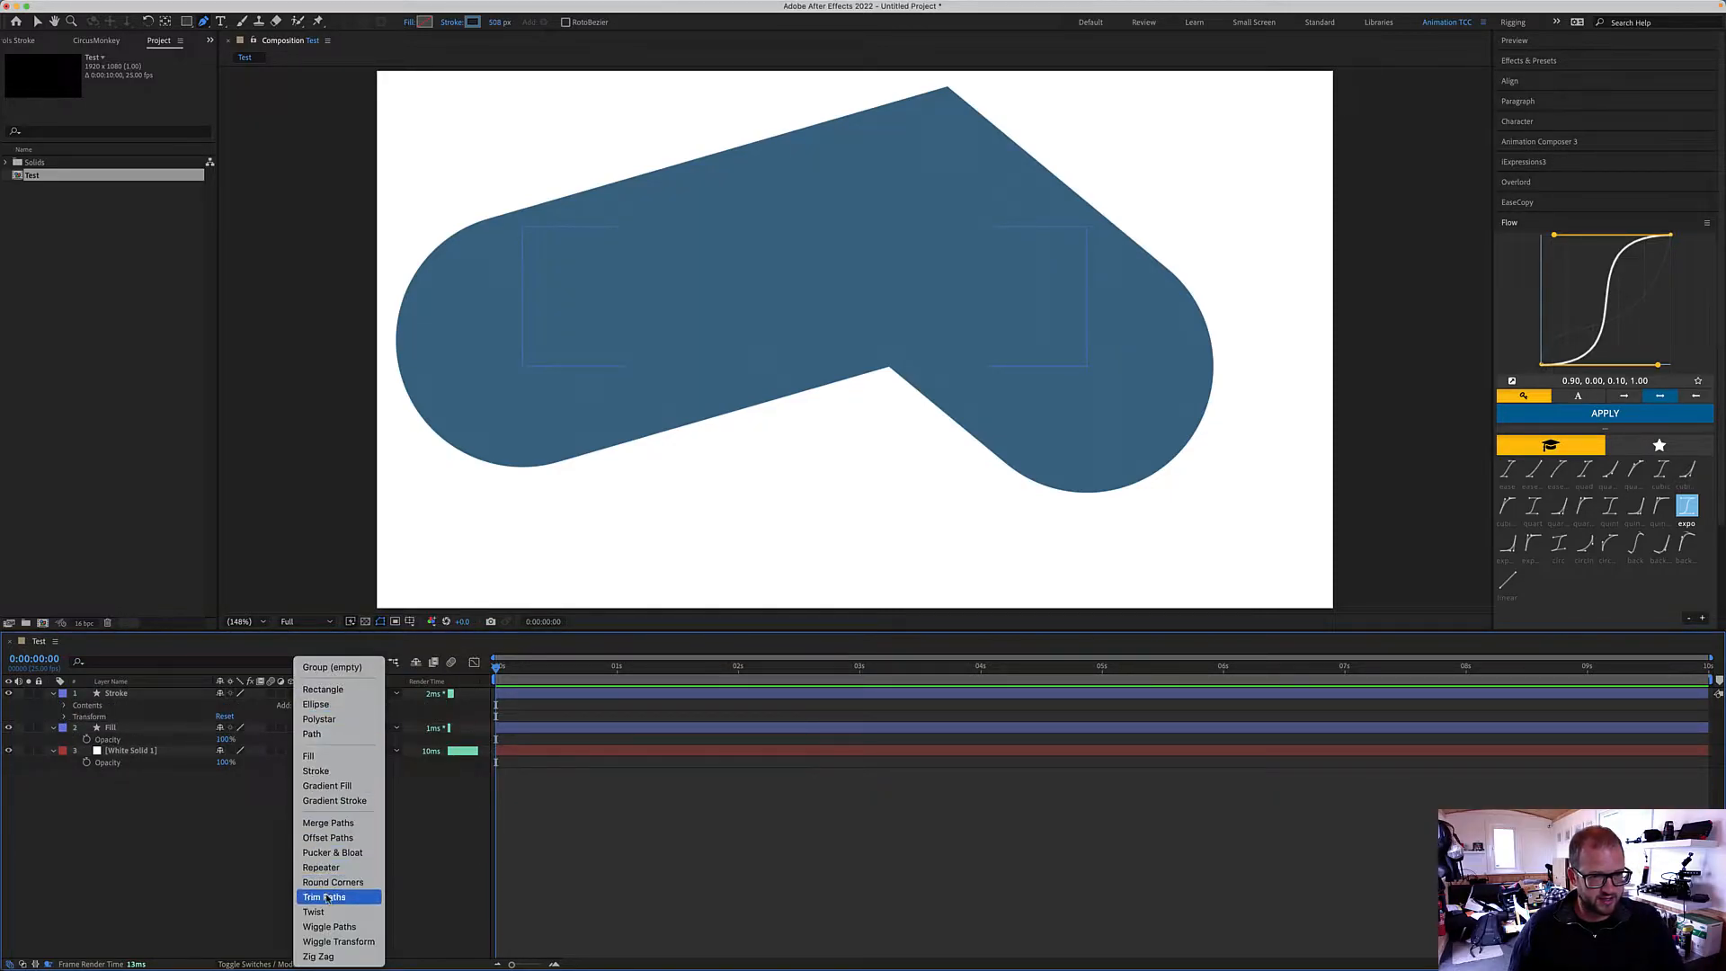
left_click(325, 896)
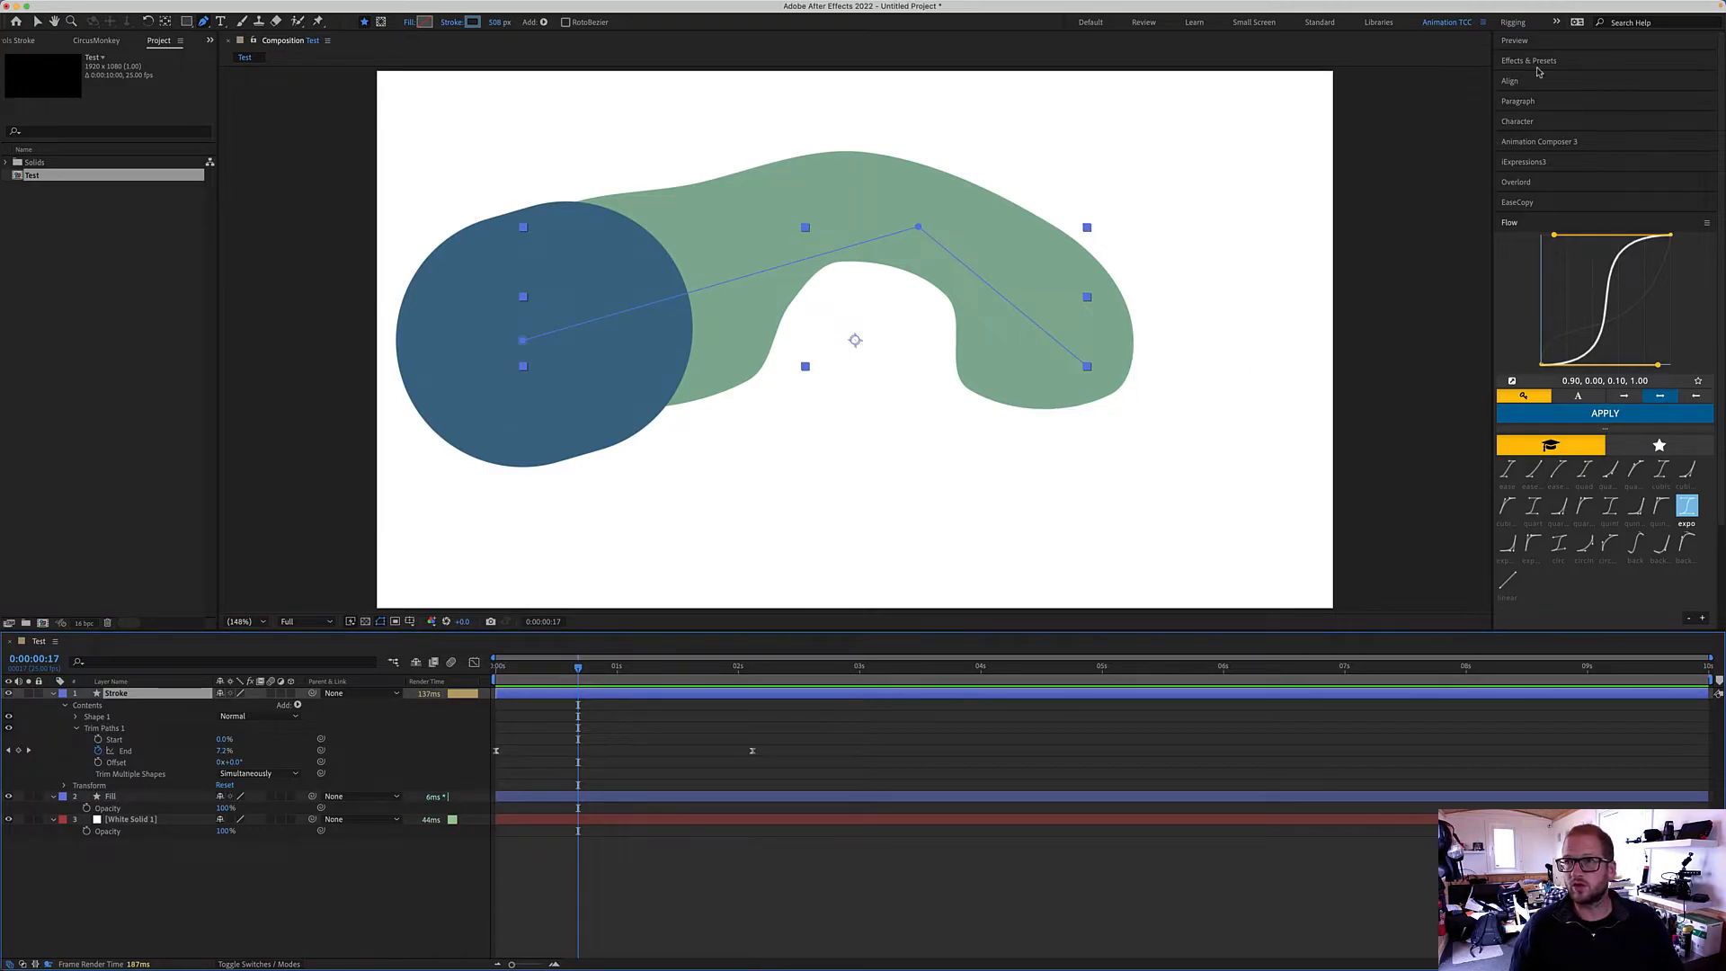
Search Effects & Presets for 'set' to locate the Set Matte effect.
type("wave")
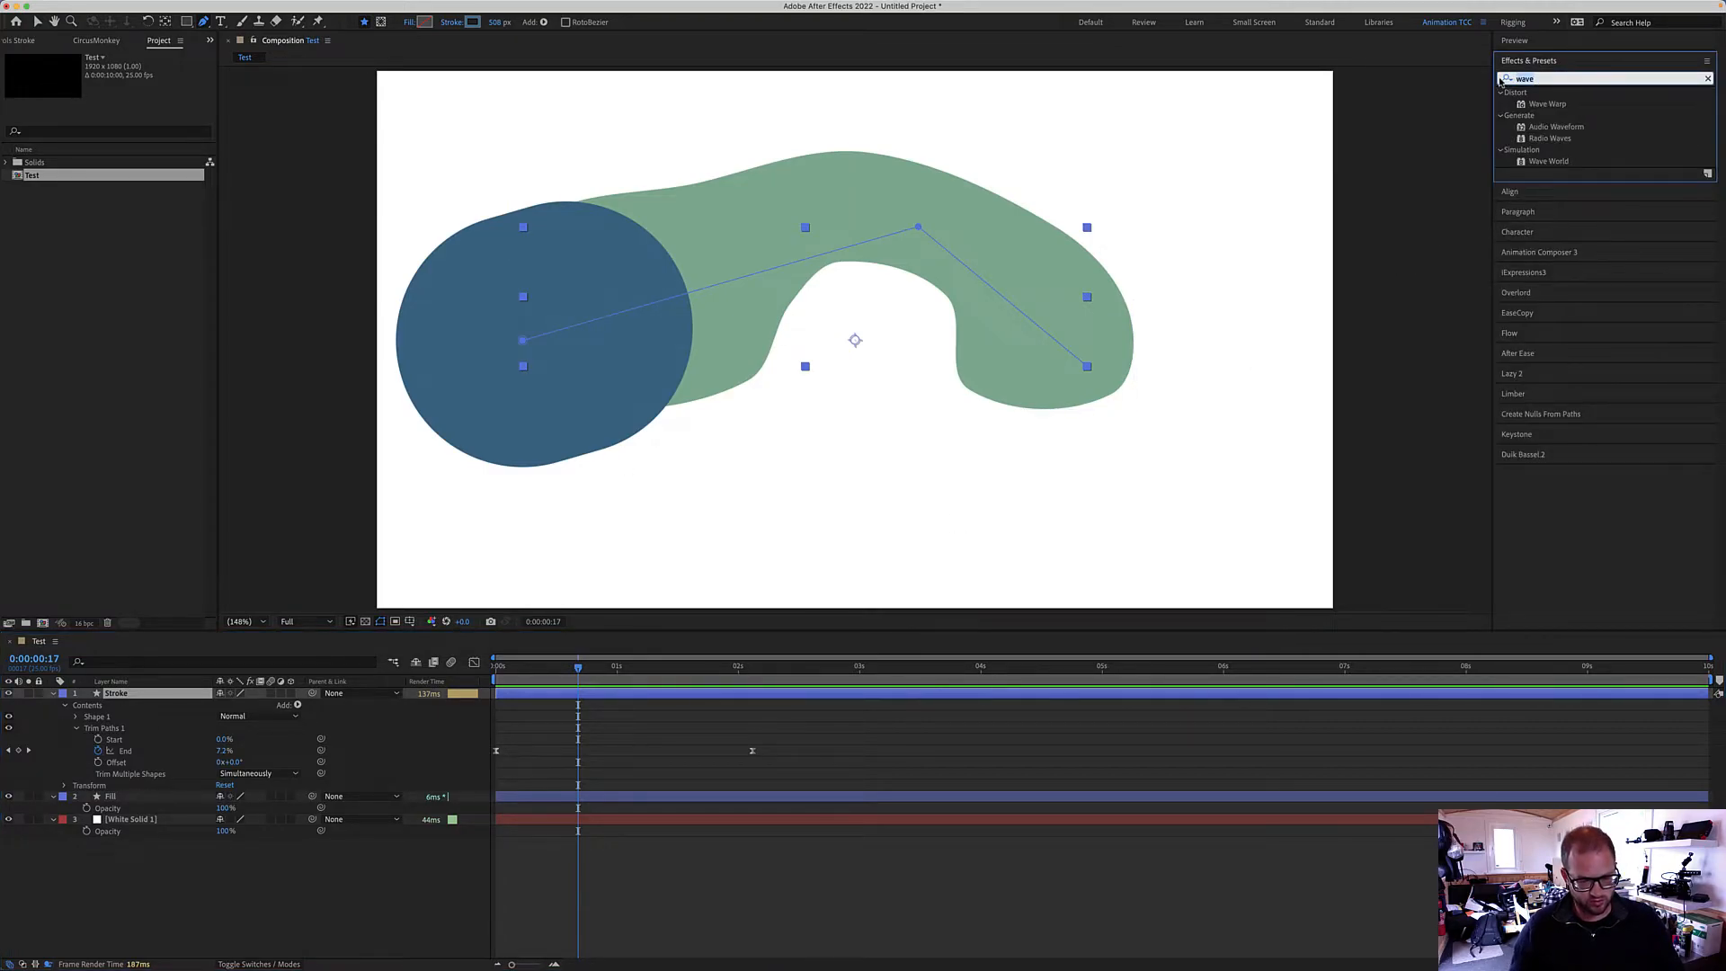
type("set")
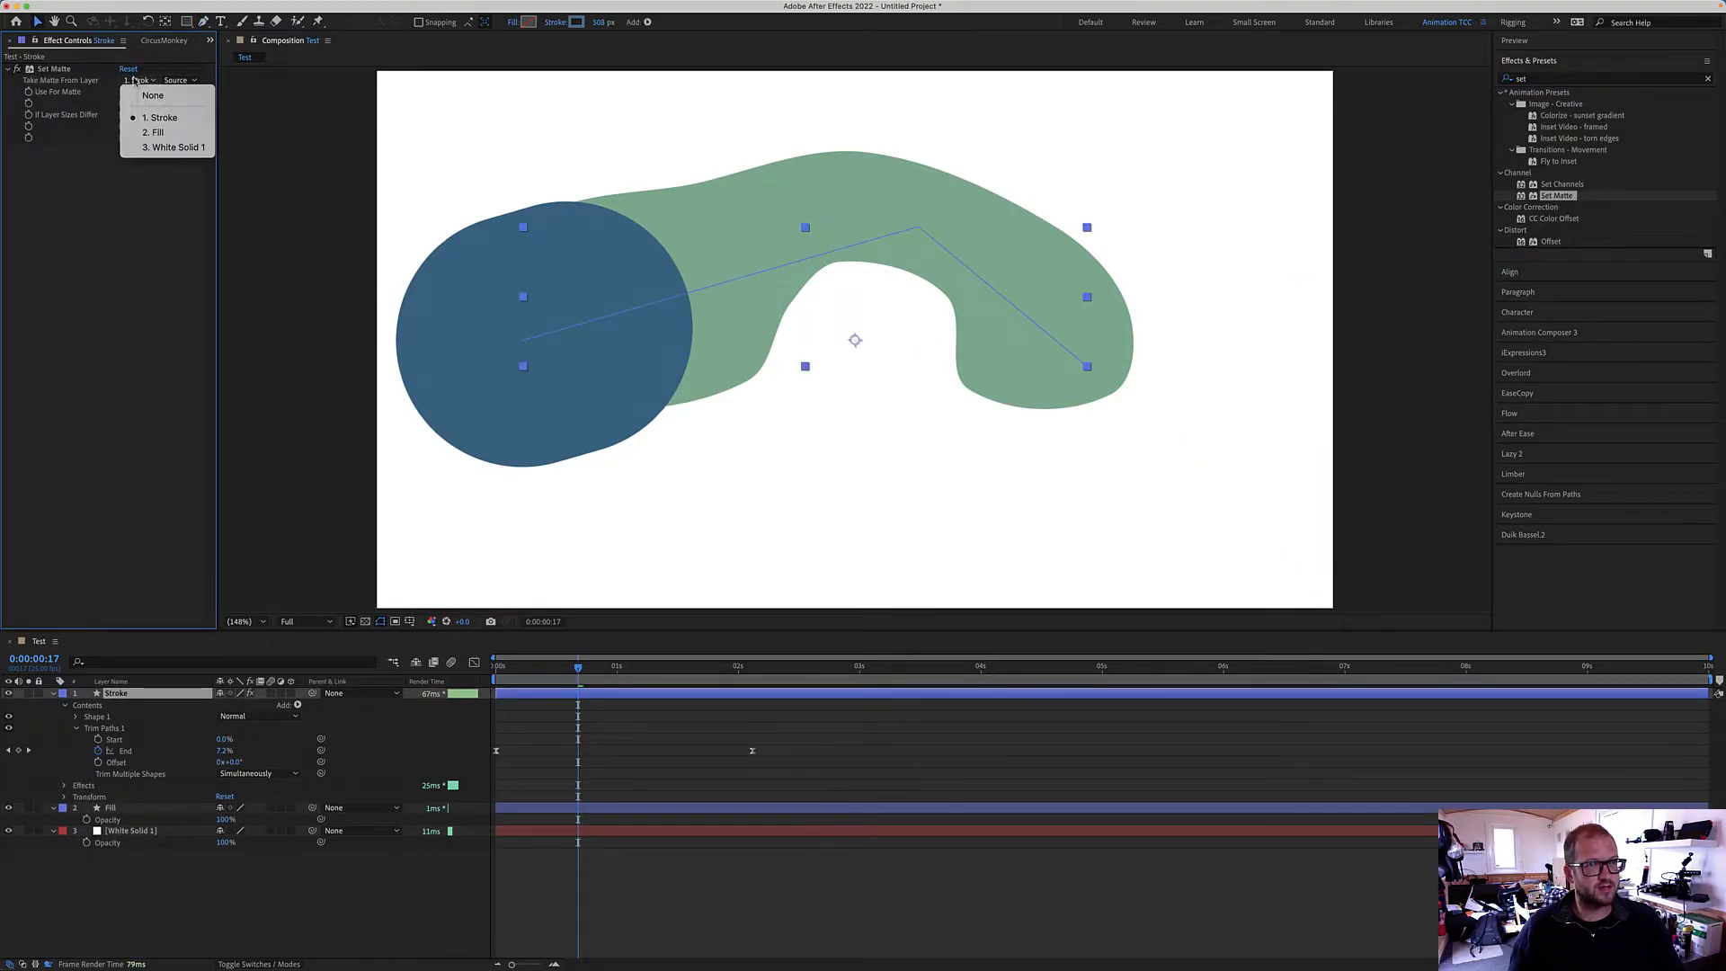
Take the matte from the '2. Fill' layer and scrub the timeline to preview the reveal.
left_click(154, 131)
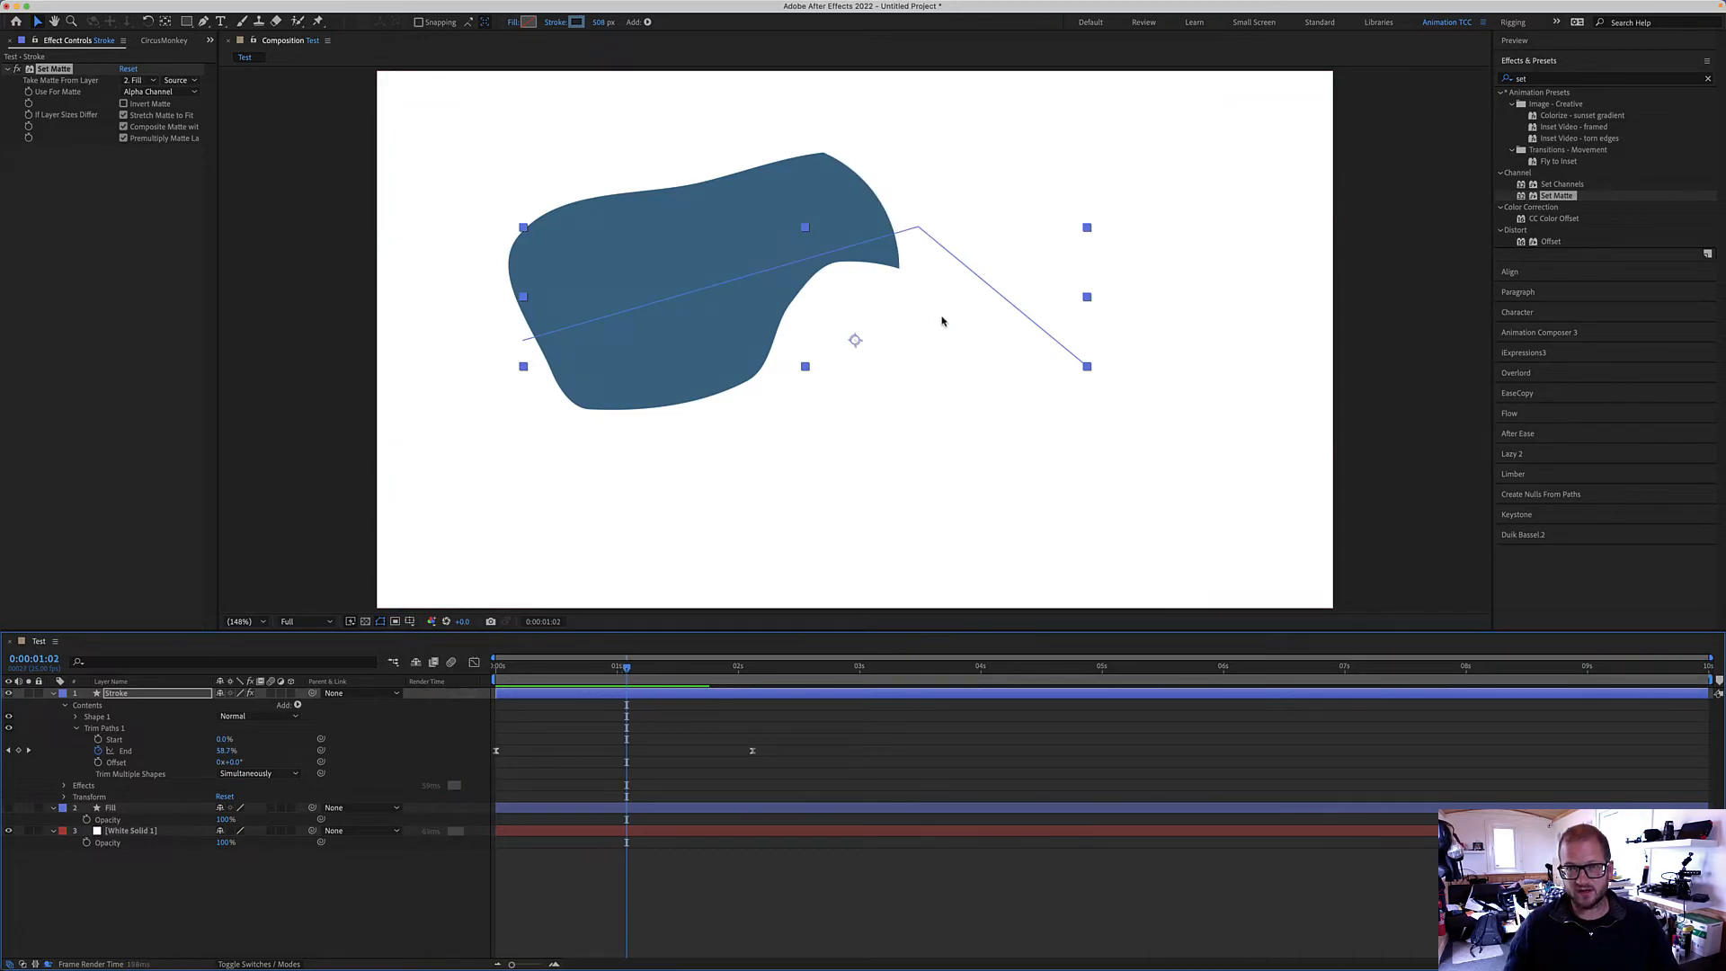
left_click_drag(625, 665, 591, 665)
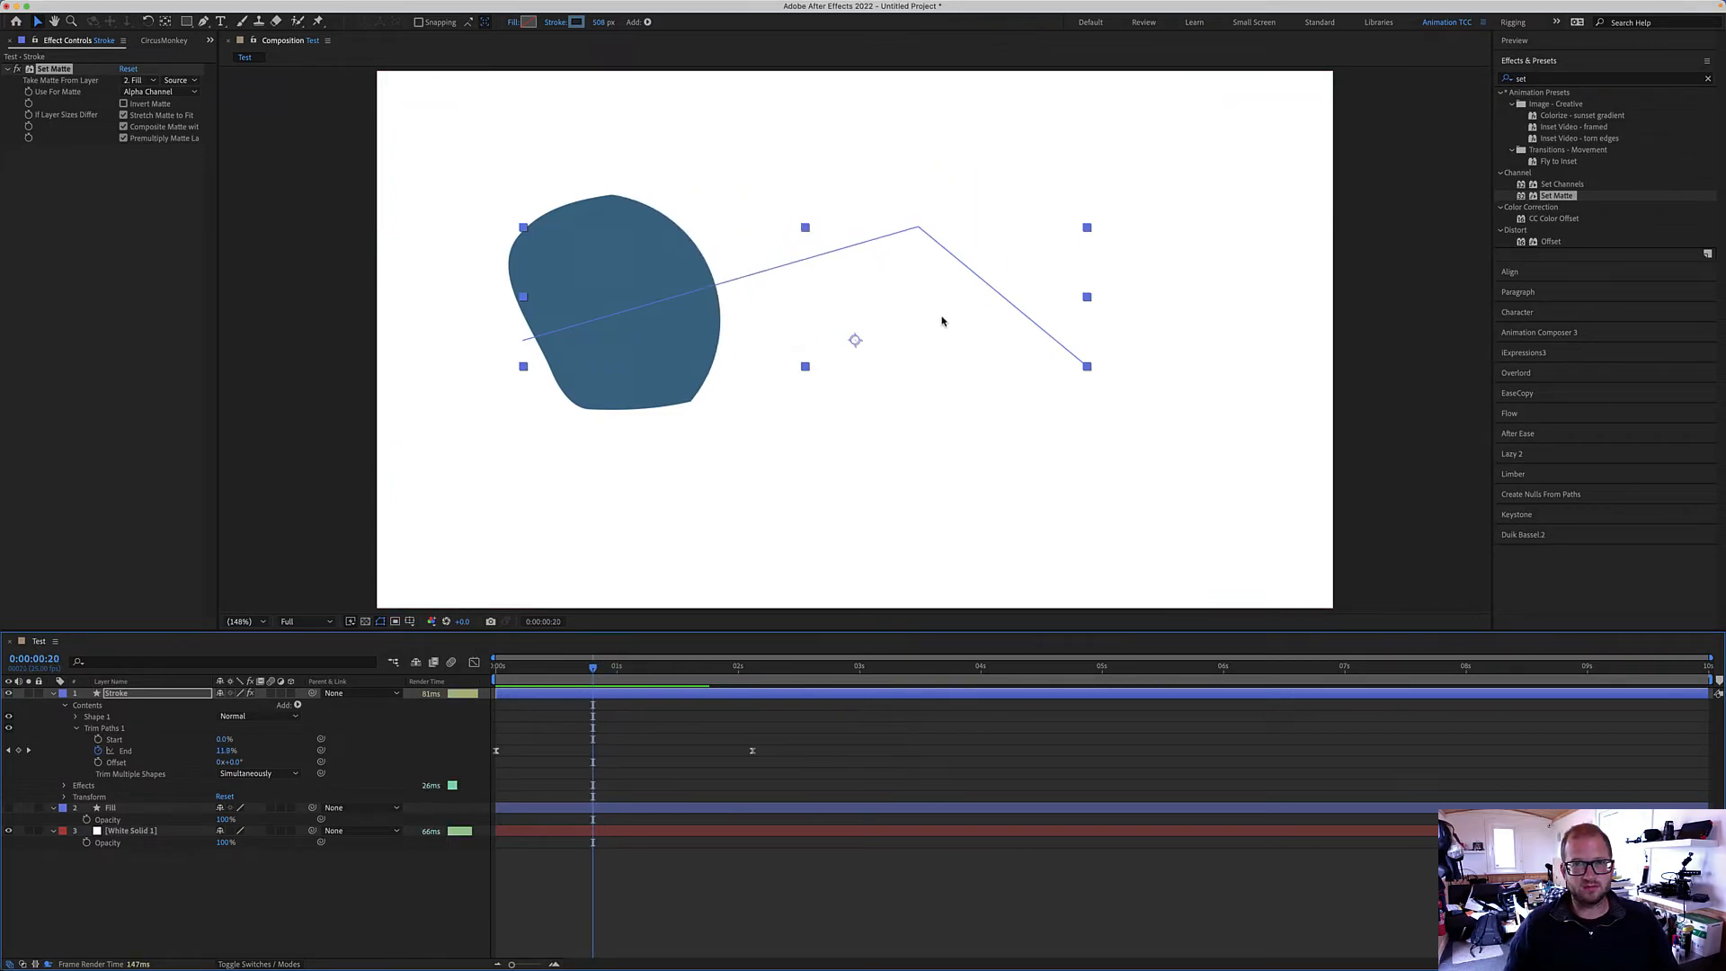